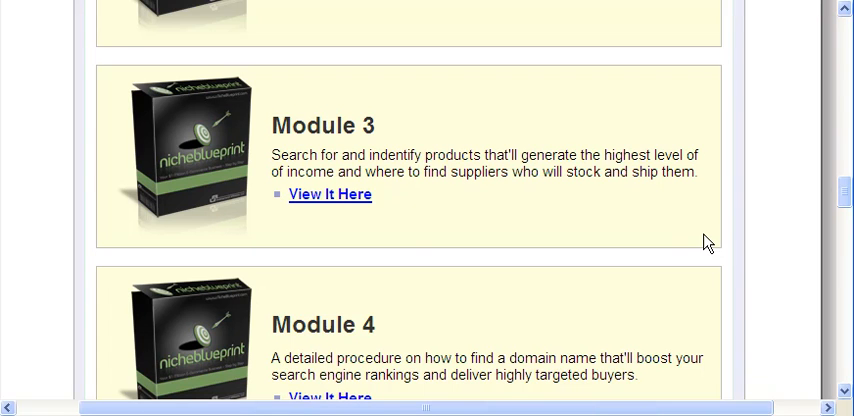
Scroll the modules list past Module 3 to show Module 4 (domain name) and Module 5
{"action": "scroll", "scroll_direction": "down", "scroll_amount": 3}
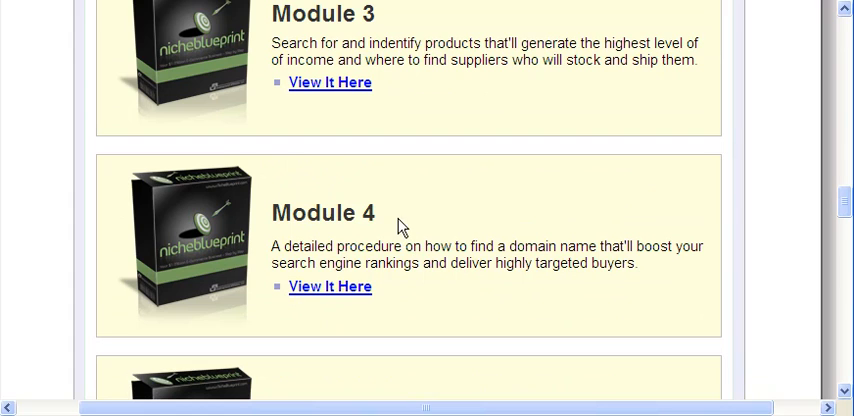
{"action": "mouse_move", "coordinate": [336, 198]}
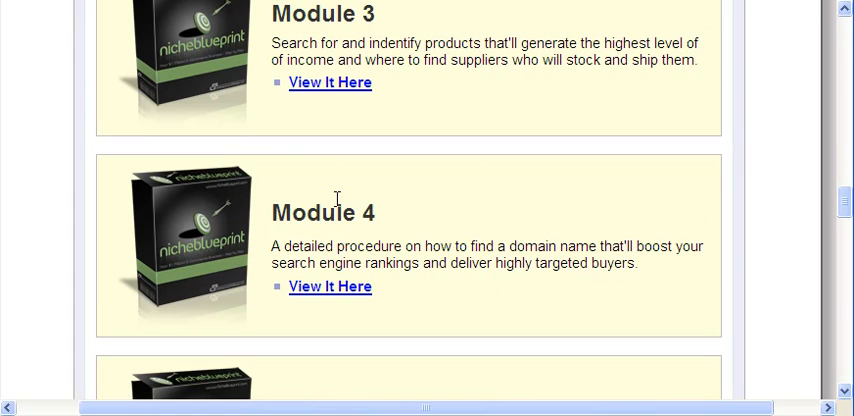
{"action": "mouse_move", "coordinate": [337, 205]}
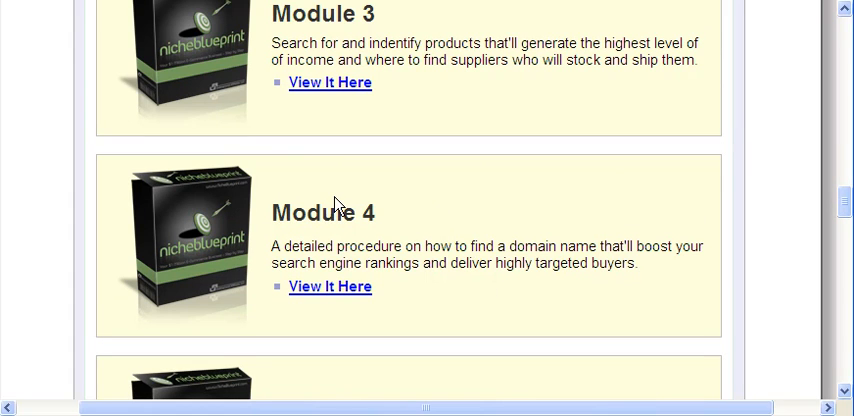
{"action": "mouse_move", "coordinate": [524, 230]}
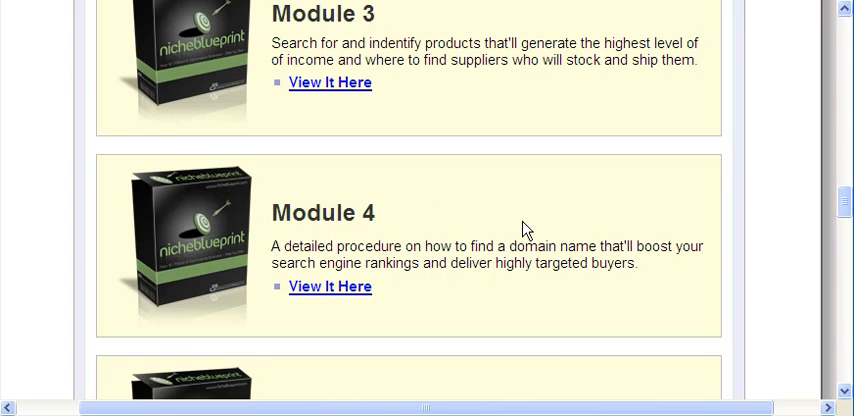
{"action": "mouse_move", "coordinate": [536, 231]}
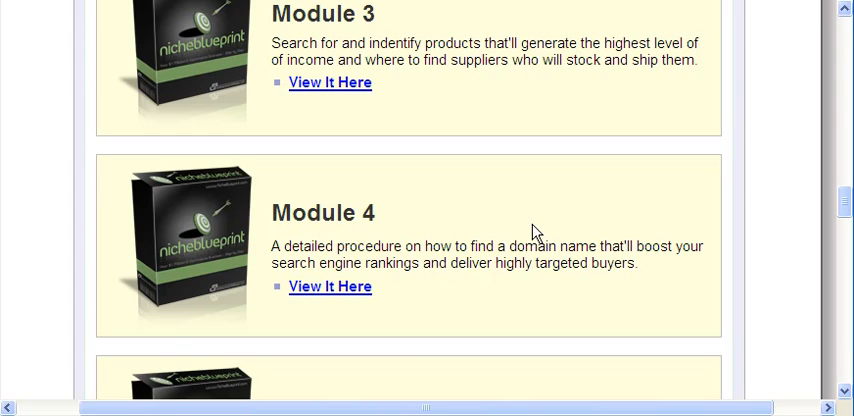
{"action": "mouse_move", "coordinate": [277, 211]}
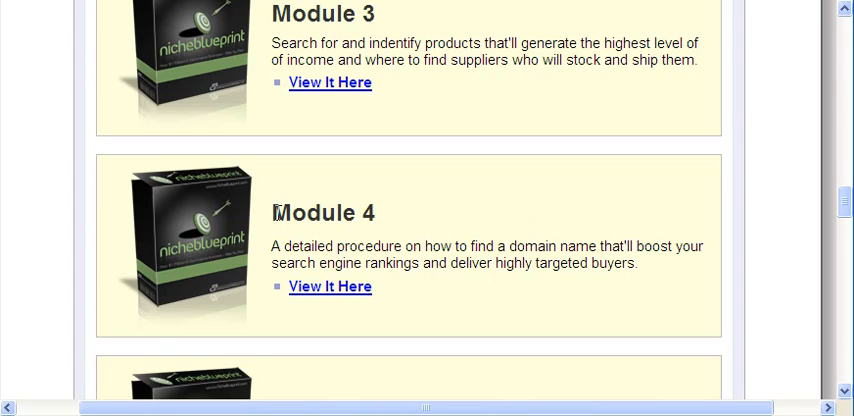
{"action": "mouse_move", "coordinate": [447, 246]}
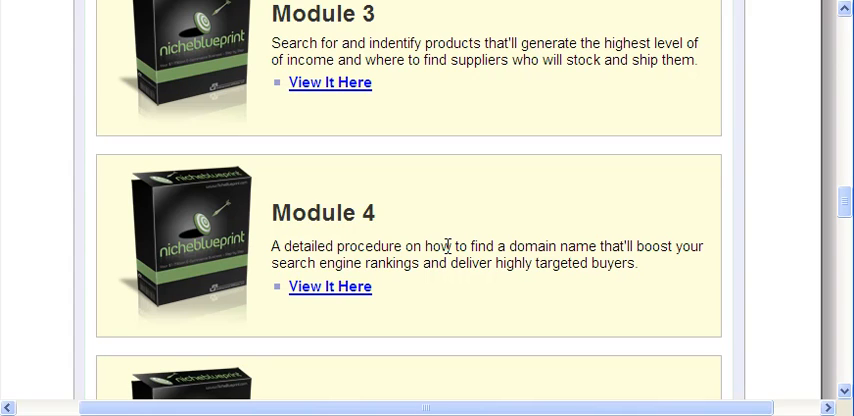
{"action": "mouse_move", "coordinate": [274, 205]}
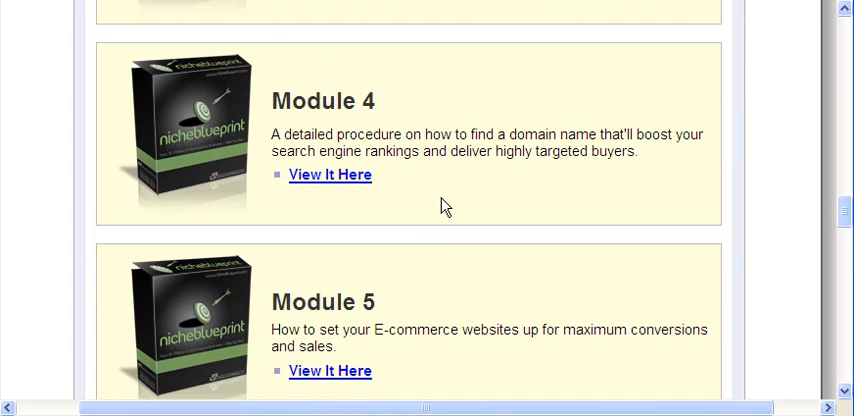
{"action": "scroll", "scroll_direction": "up", "scroll_amount": 3}
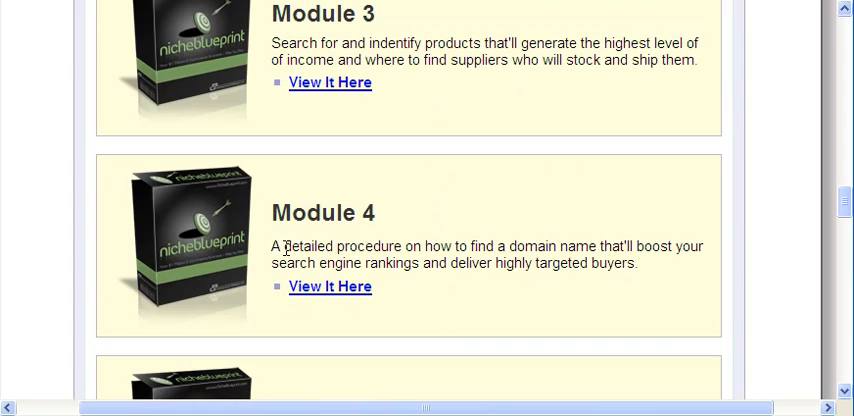
{"action": "mouse_move", "coordinate": [270, 247]}
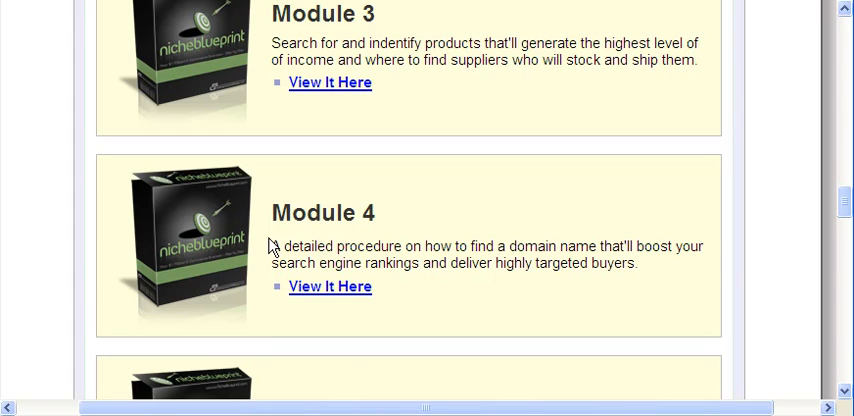
{"action": "scroll", "scroll_direction": "down", "scroll_amount": 3}
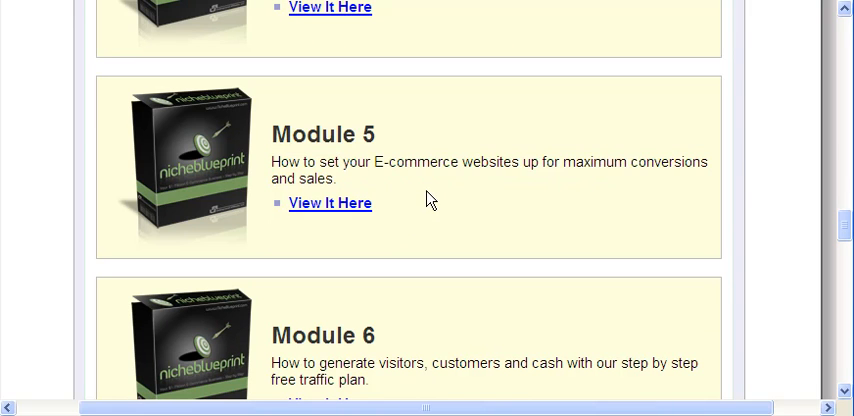
{"action": "mouse_move", "coordinate": [336, 105]}
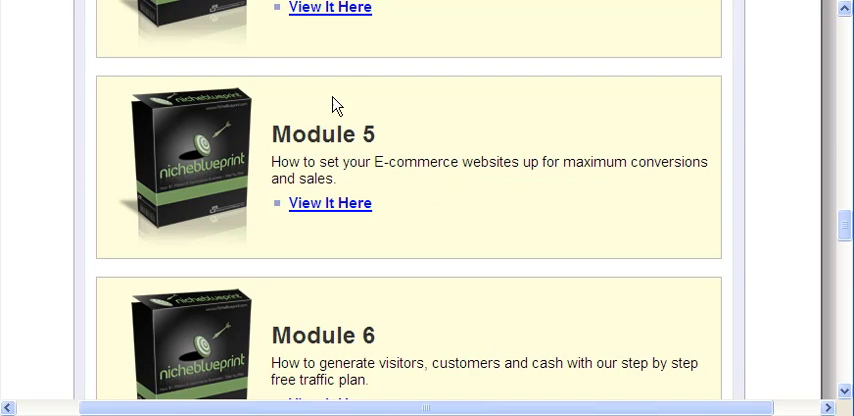
Scroll past Module 5 to Modules 6 and 7 and follow Module 6's View It Here link
{"action": "left_click_drag", "start_coordinate": [271, 130], "coordinate": [348, 183]}
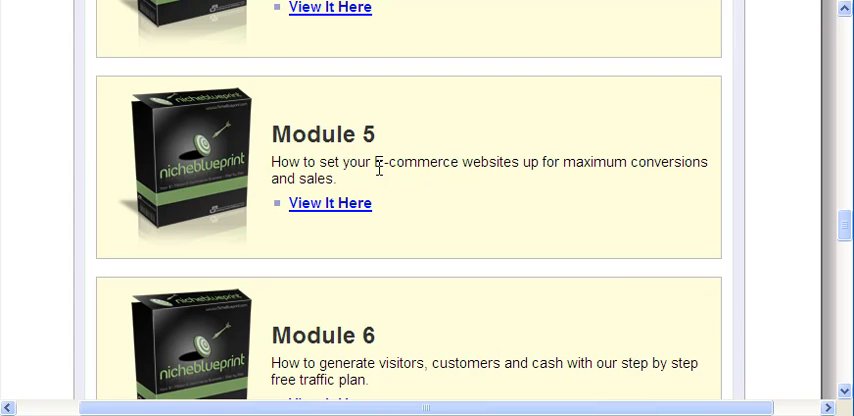
{"action": "mouse_move", "coordinate": [274, 127]}
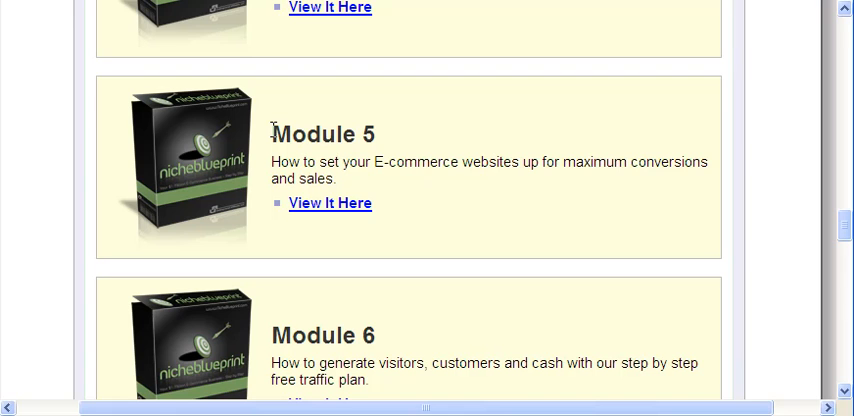
{"action": "scroll", "scroll_direction": "down", "scroll_amount": 3}
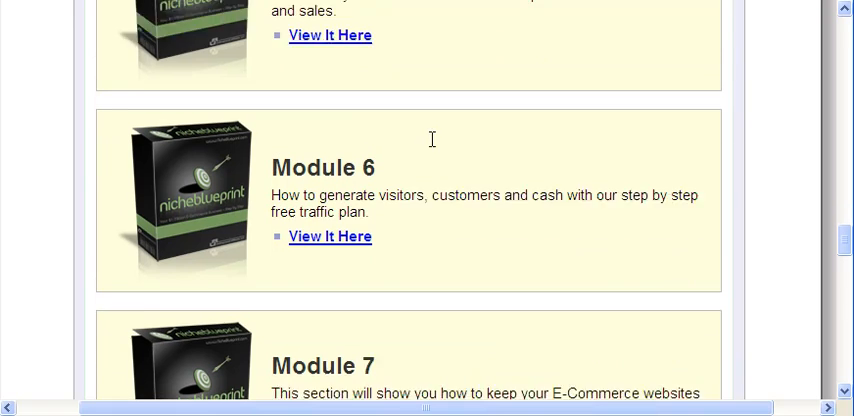
{"action": "scroll", "scroll_direction": "down", "scroll_amount": 3}
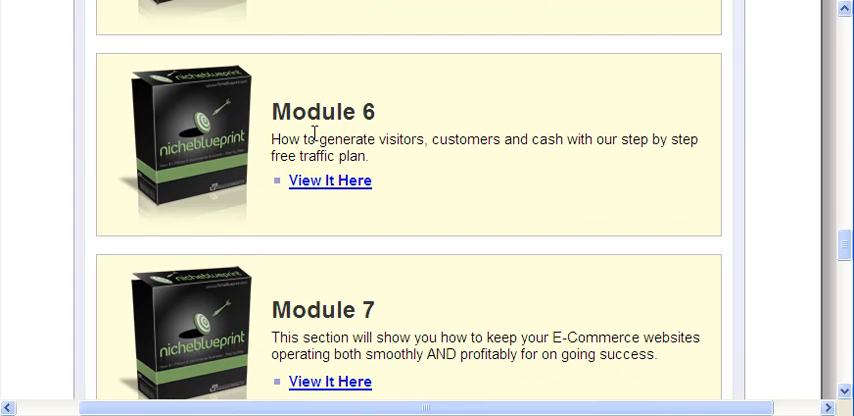
{"action": "mouse_move", "coordinate": [253, 165]}
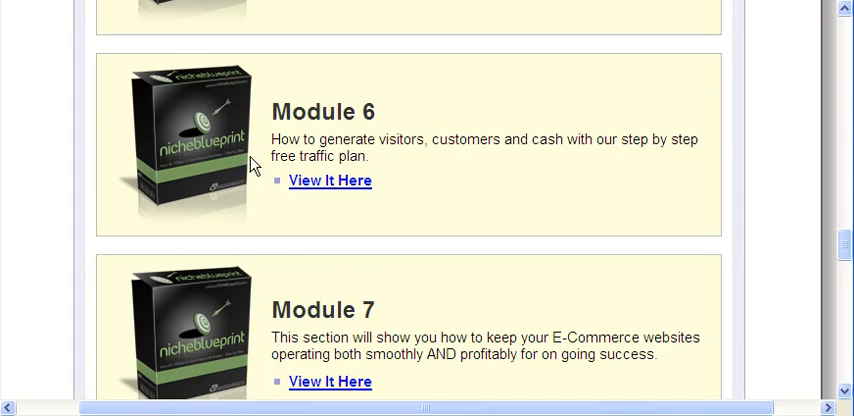
{"action": "mouse_move", "coordinate": [316, 191]}
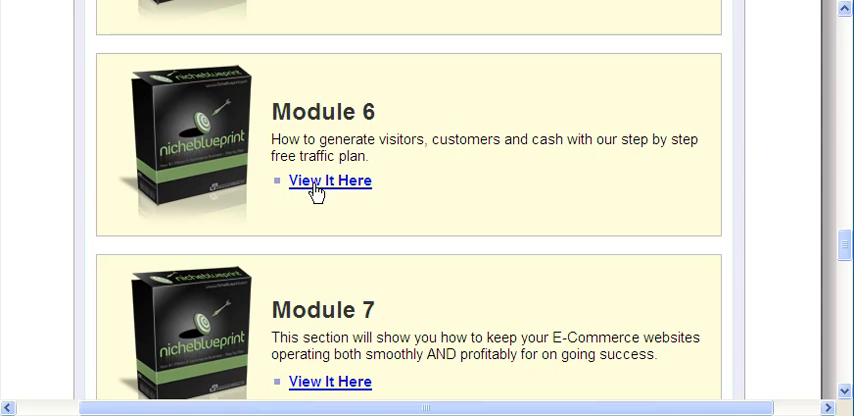
{"action": "left_click", "coordinate": [330, 180]}
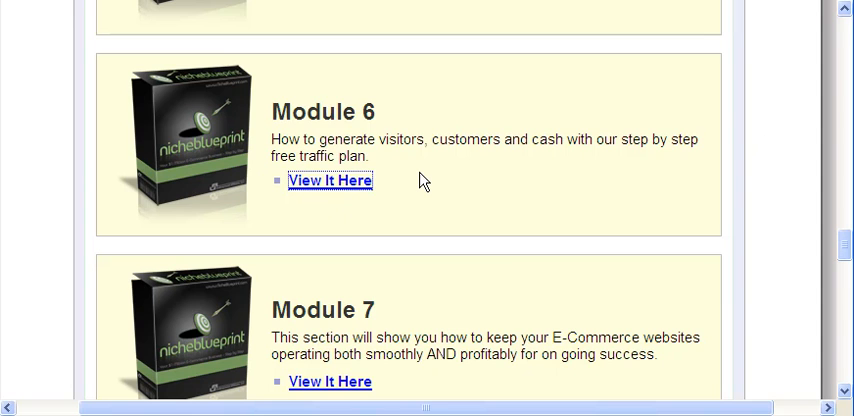
Open the Getting Website Traffic page and scroll past Resources & Tools to the Videos/Manuals diagram
{"action": "left_click", "coordinate": [330, 181]}
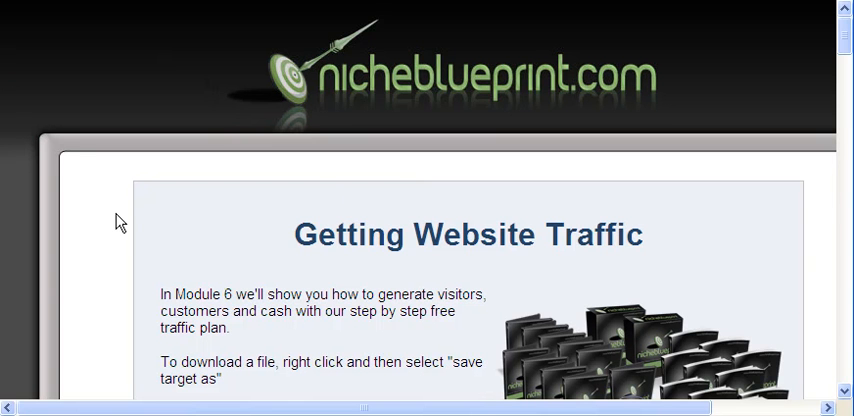
{"action": "scroll", "scroll_direction": "down", "scroll_amount": 3}
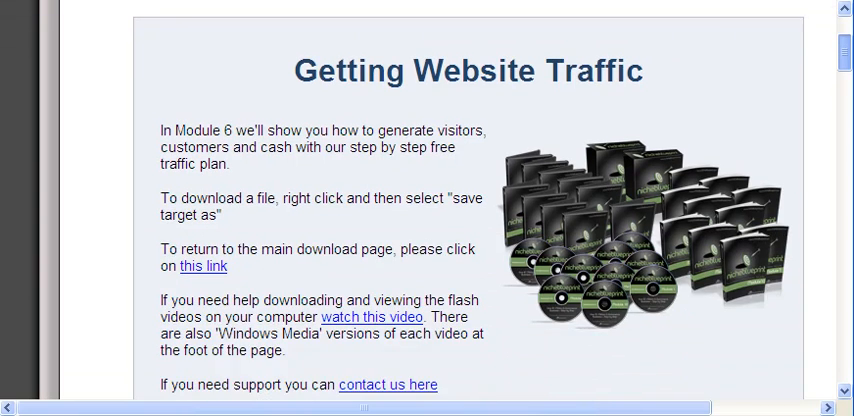
{"action": "scroll", "scroll_direction": "down", "scroll_amount": 3}
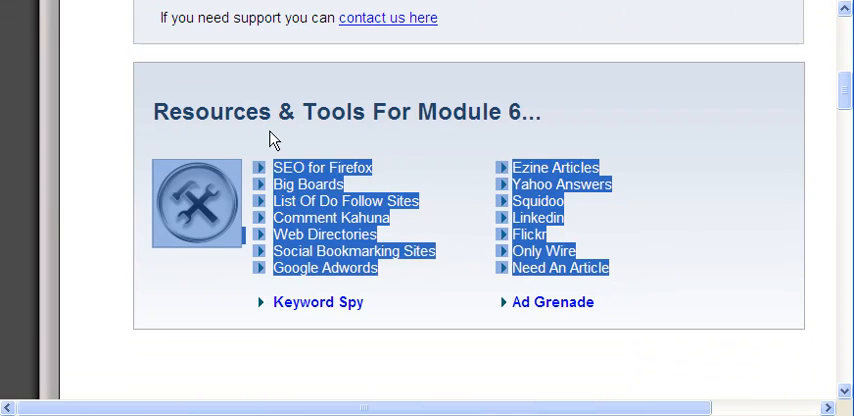
{"action": "scroll", "scroll_direction": "down", "scroll_amount": 3}
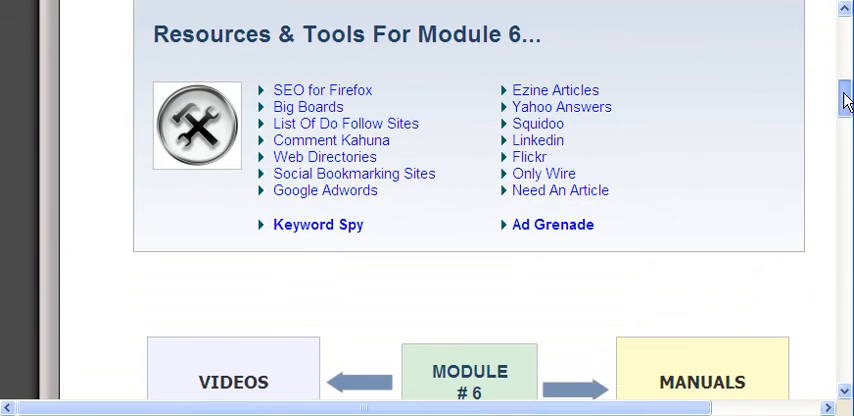
{"action": "scroll", "scroll_direction": "down", "scroll_amount": 3}
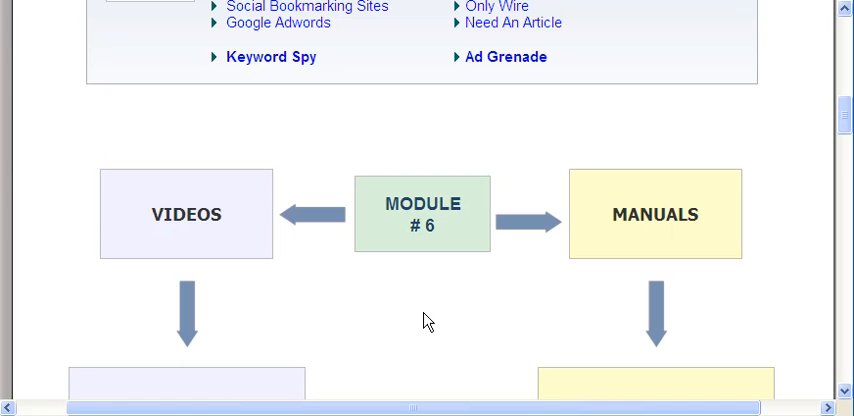
Scroll through Videos 1–6 and Manuals 1–4, then deselect the Google Adwords text
{"action": "scroll", "scroll_direction": "down", "scroll_amount": 3}
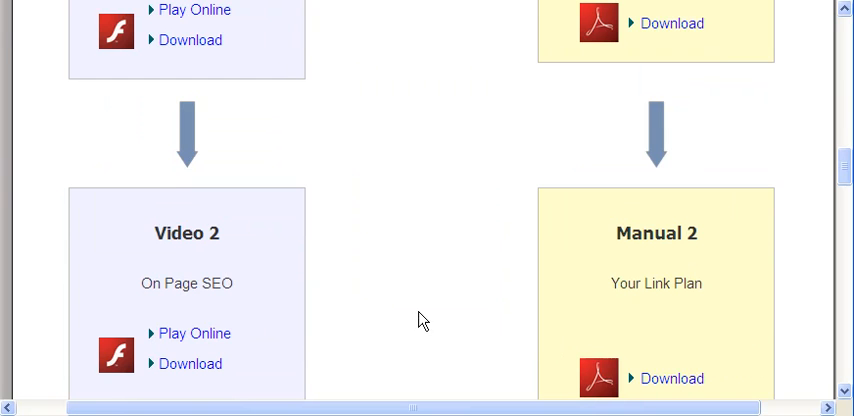
{"action": "scroll", "scroll_direction": "up", "scroll_amount": 3}
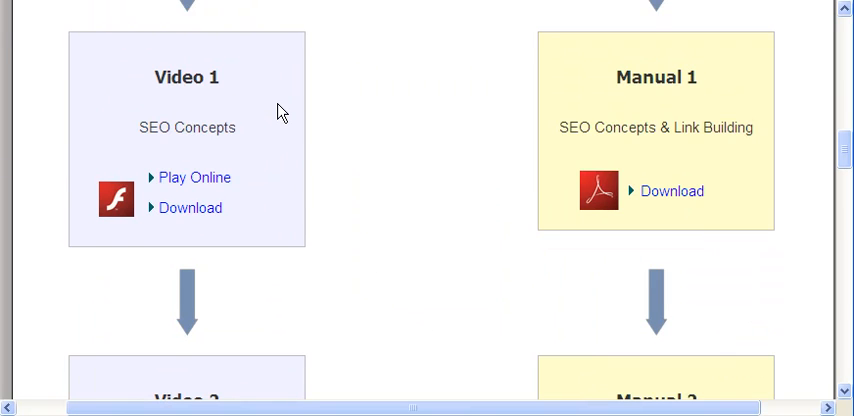
{"action": "mouse_move", "coordinate": [248, 135]}
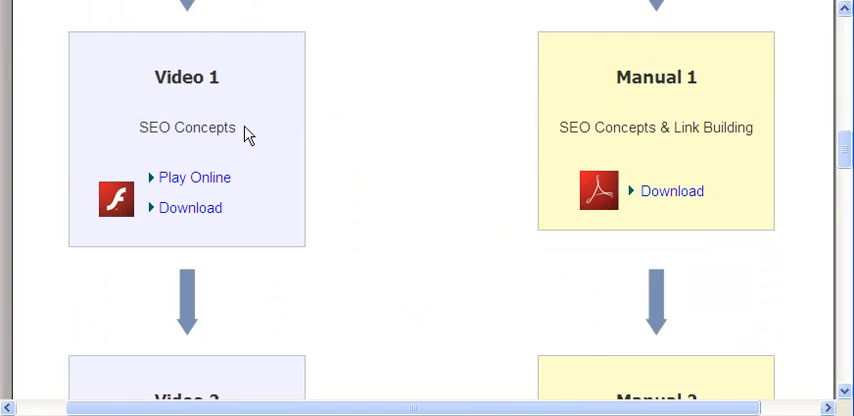
{"action": "mouse_move", "coordinate": [160, 127]}
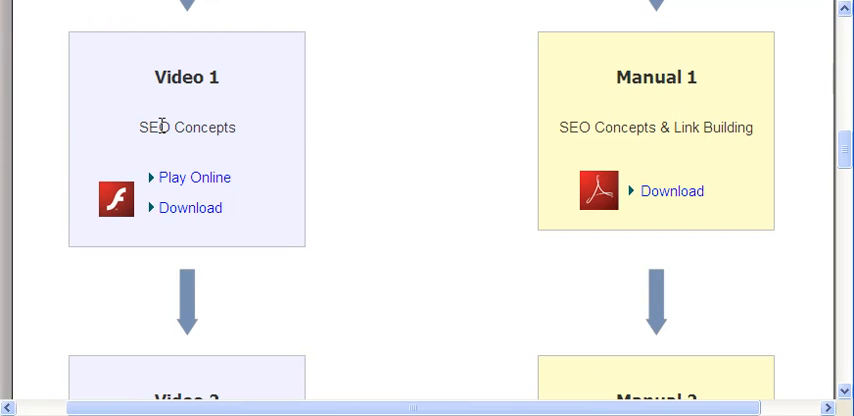
{"action": "mouse_move", "coordinate": [187, 135]}
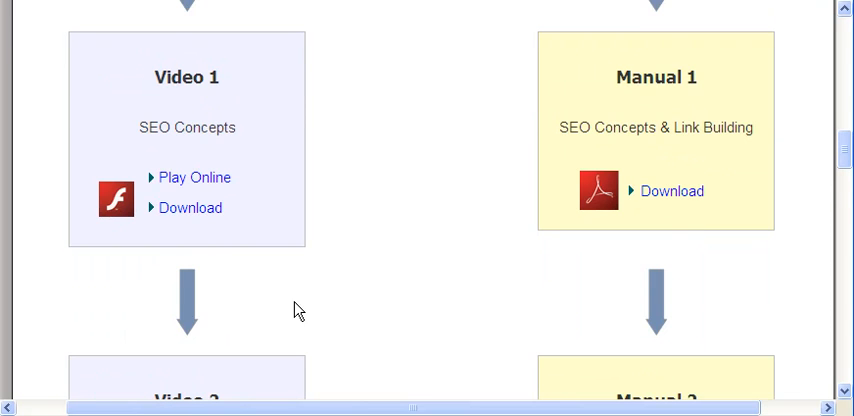
{"action": "scroll", "scroll_direction": "down", "scroll_amount": 3}
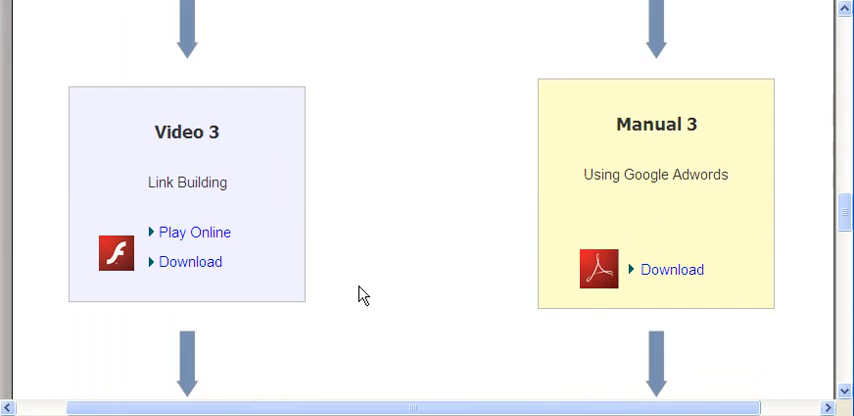
{"action": "mouse_move", "coordinate": [465, 190]}
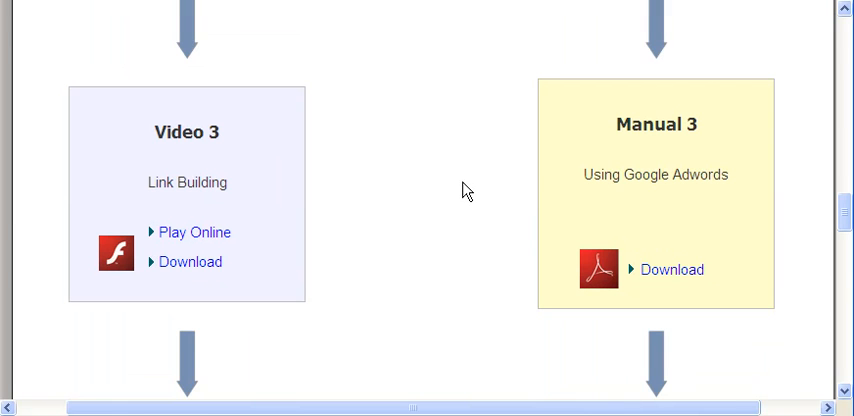
{"action": "scroll", "scroll_direction": "down", "scroll_amount": 3}
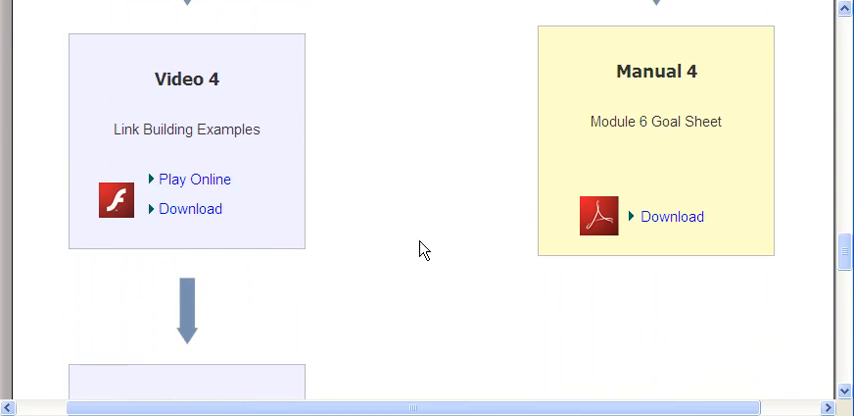
{"action": "scroll", "scroll_direction": "down", "scroll_amount": 3}
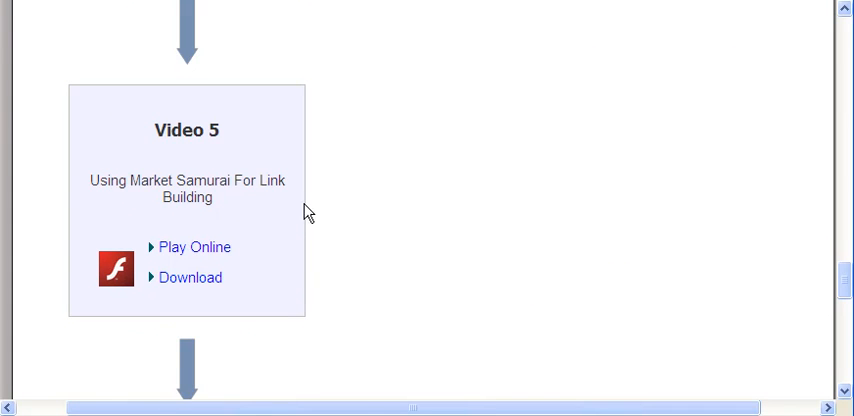
{"action": "scroll", "scroll_direction": "down", "scroll_amount": 3}
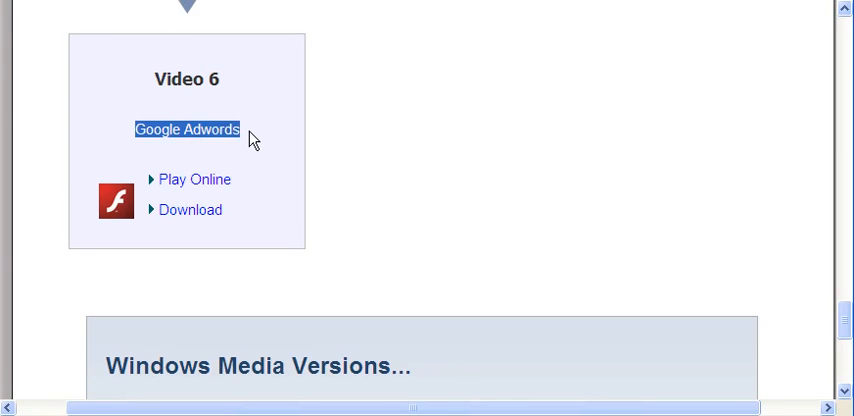
{"action": "left_click", "coordinate": [184, 129]}
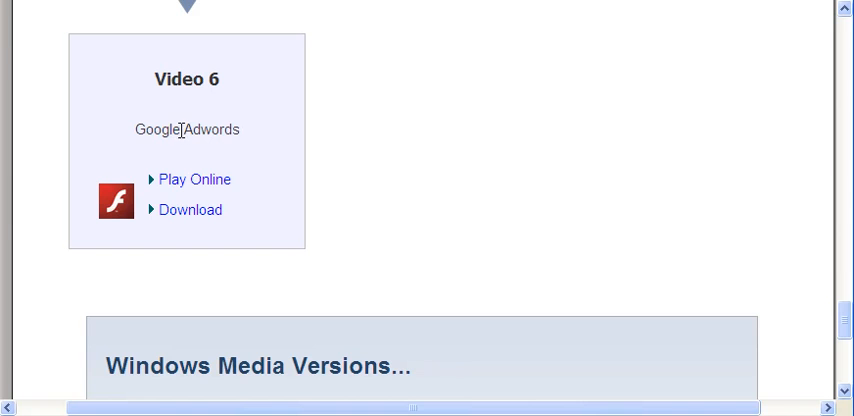
{"action": "double_click", "coordinate": [191, 130]}
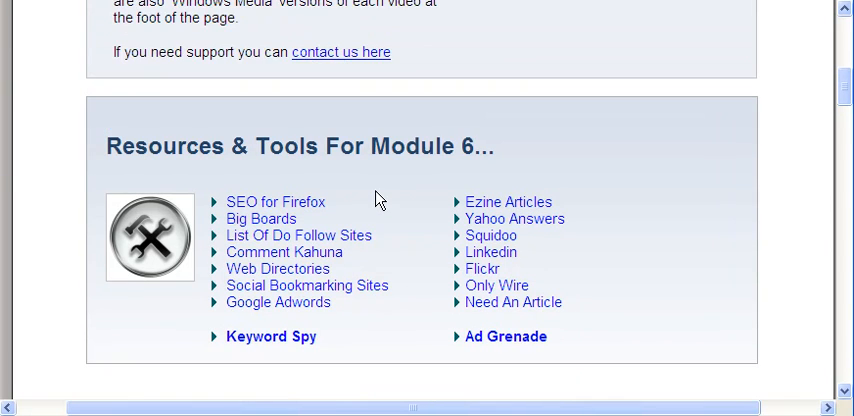
{"action": "mouse_move", "coordinate": [380, 213]}
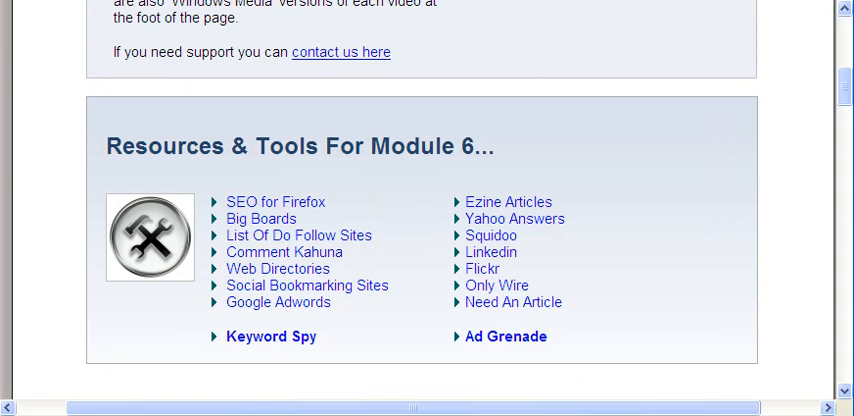
Scroll the Module 6 page toward the Resources & Tools For Module 6 box
{"action": "scroll", "scroll_direction": "down", "scroll_amount": 3}
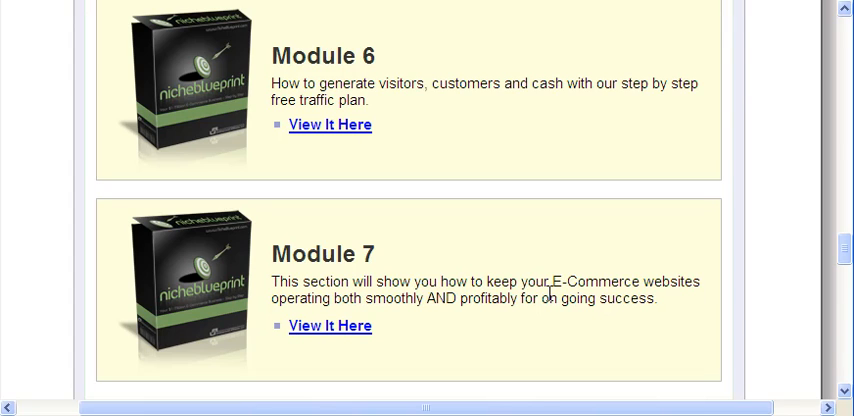
{"action": "mouse_move", "coordinate": [508, 75]}
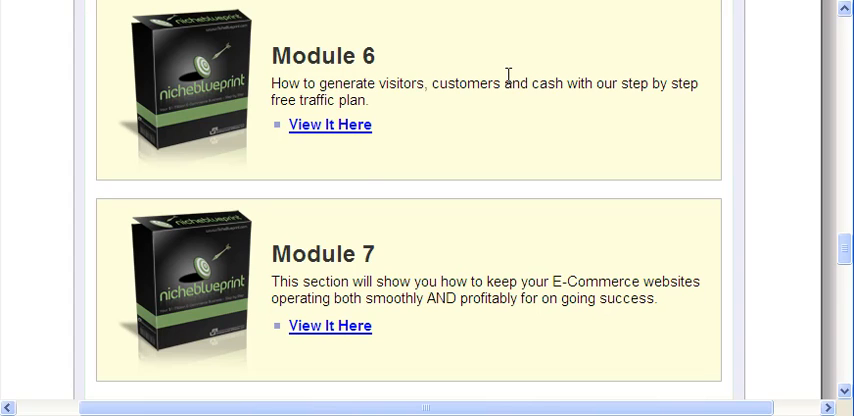